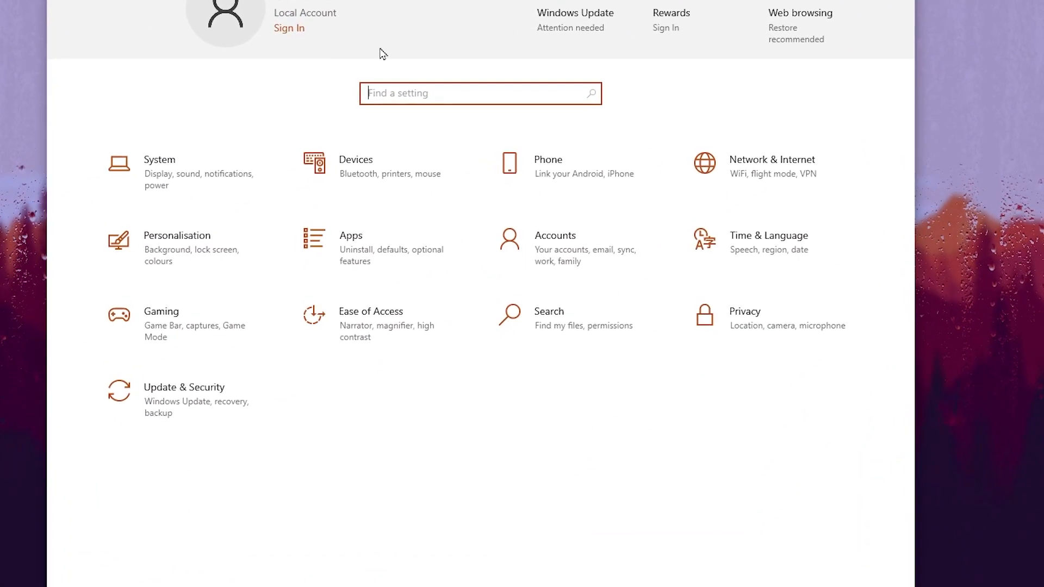
Search 'fil' in Settings and switch the Filter Keys toggle off
type("filter")
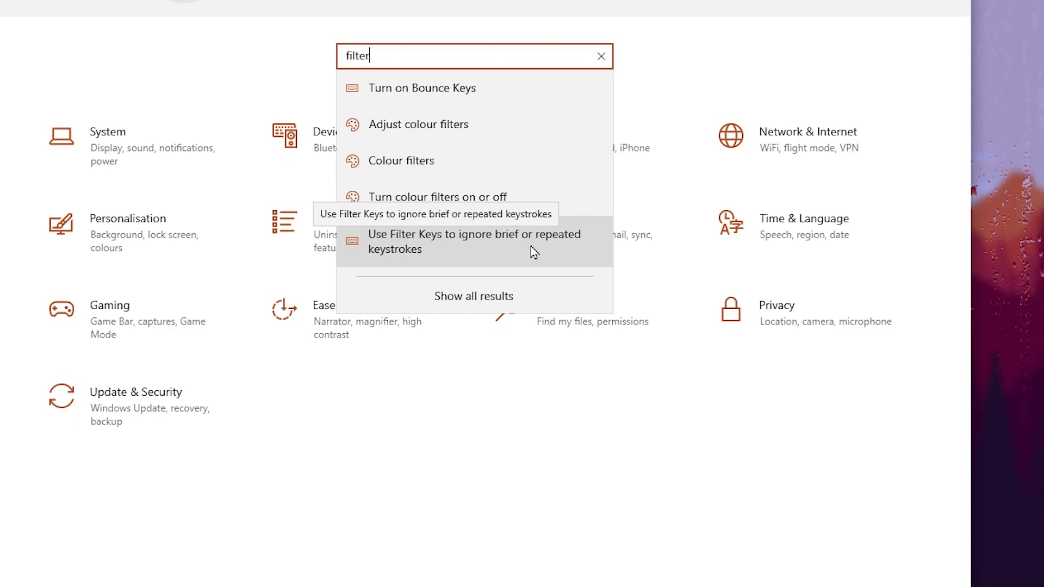
left_click(474, 242)
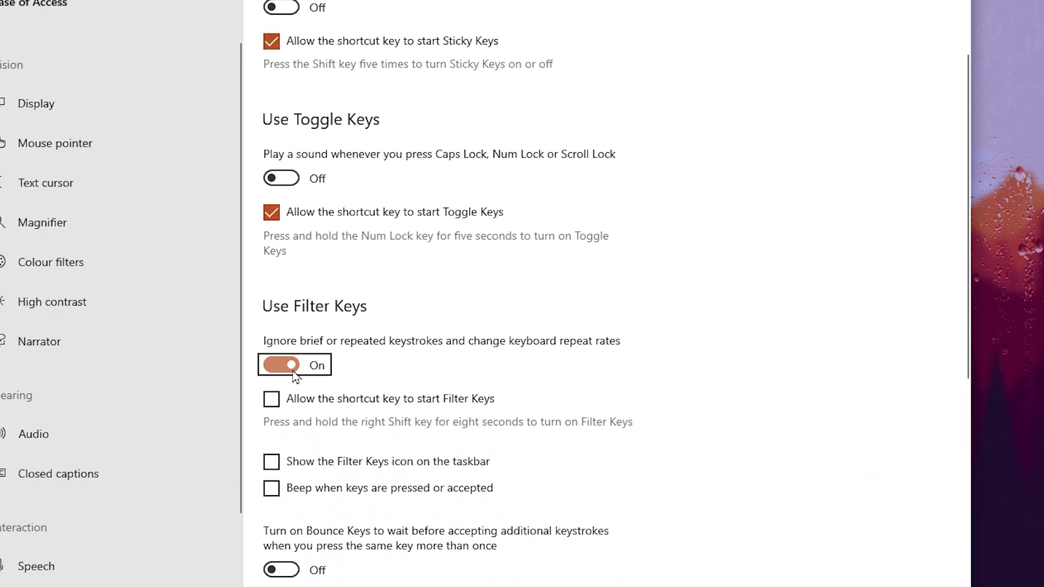
left_click(281, 366)
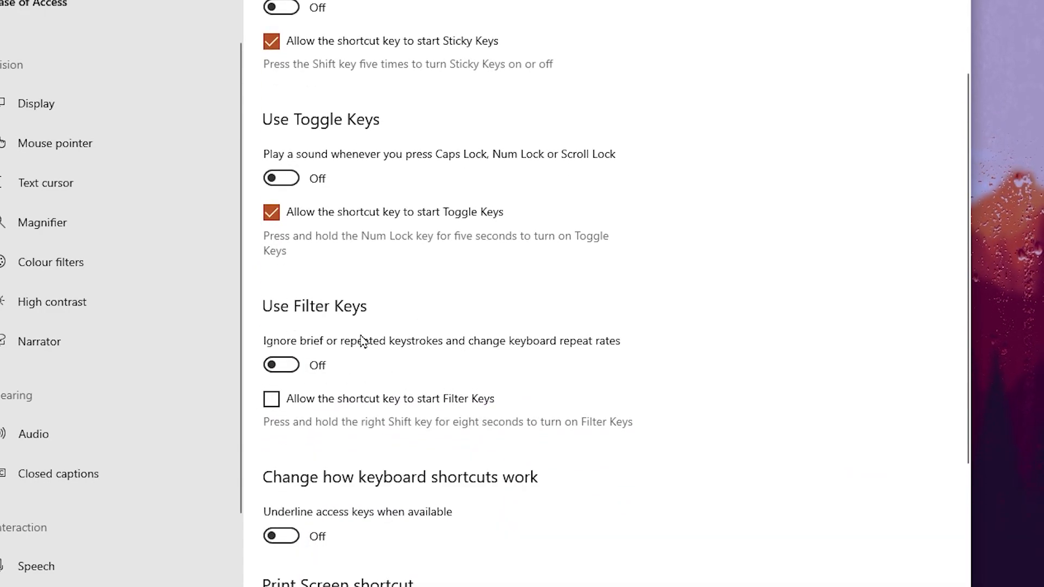
mouse_move(363, 160)
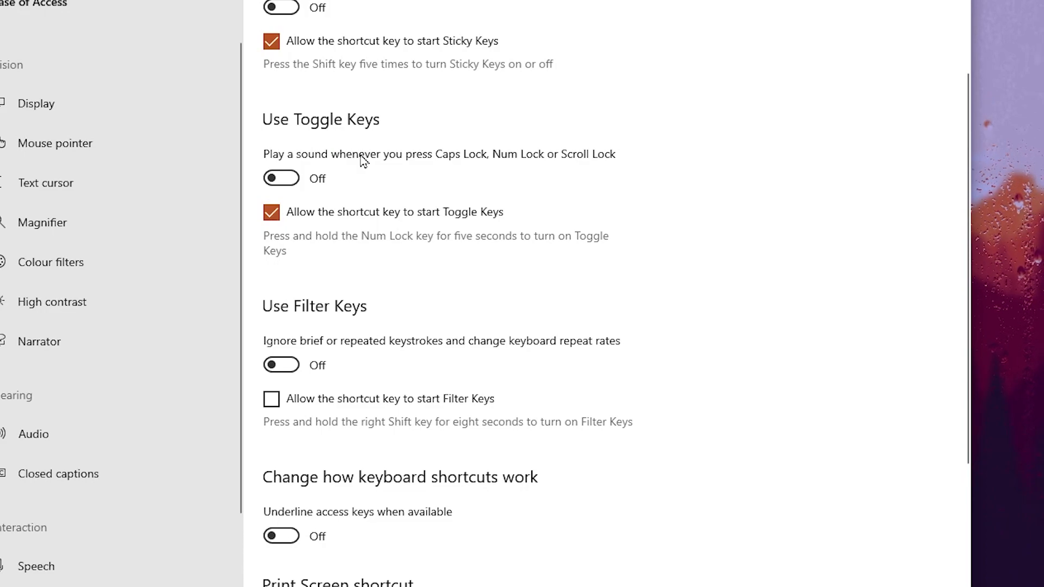
left_click(270, 212)
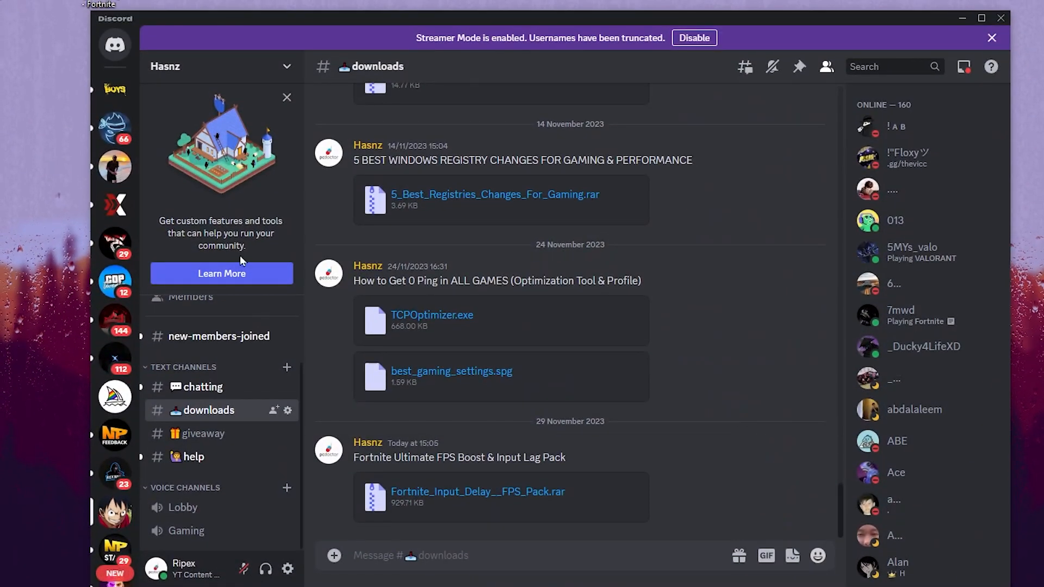
mouse_move(206, 412)
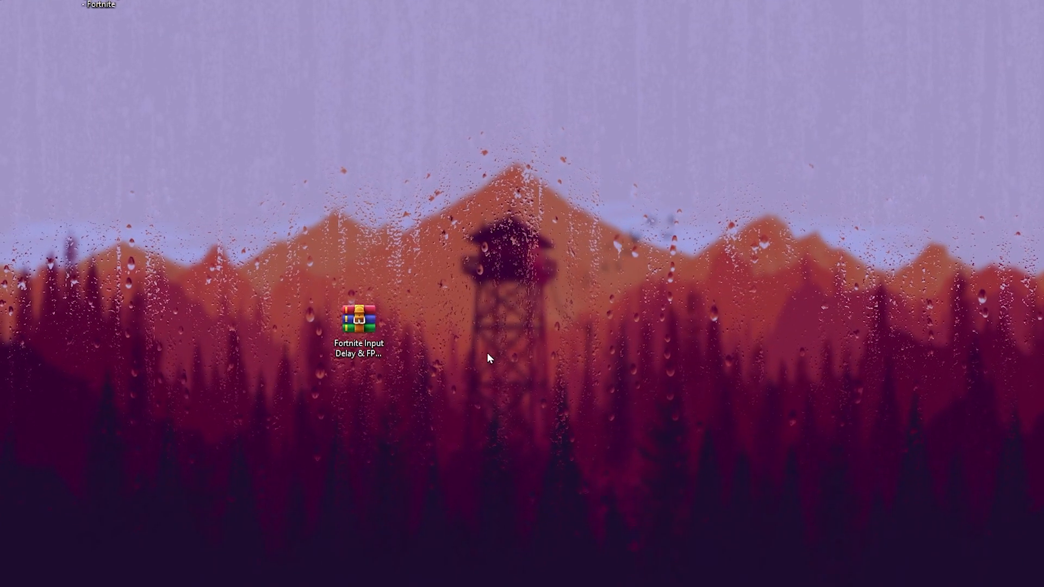
Extract the Fortnite pack onto the desktop and open the High Priority - Fortnite folder
right_click(358, 324)
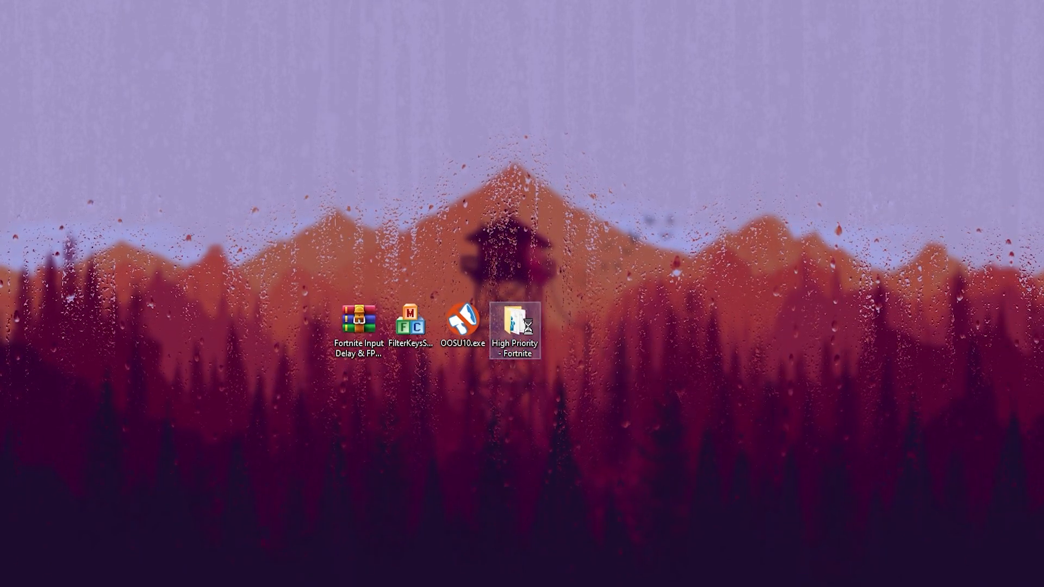
double_click(517, 323)
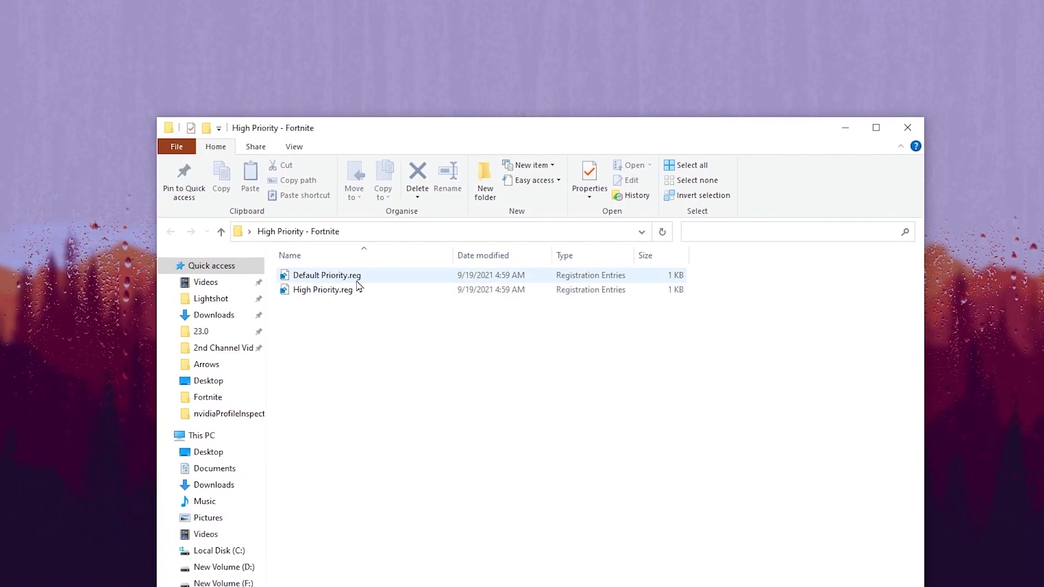
mouse_move(297, 299)
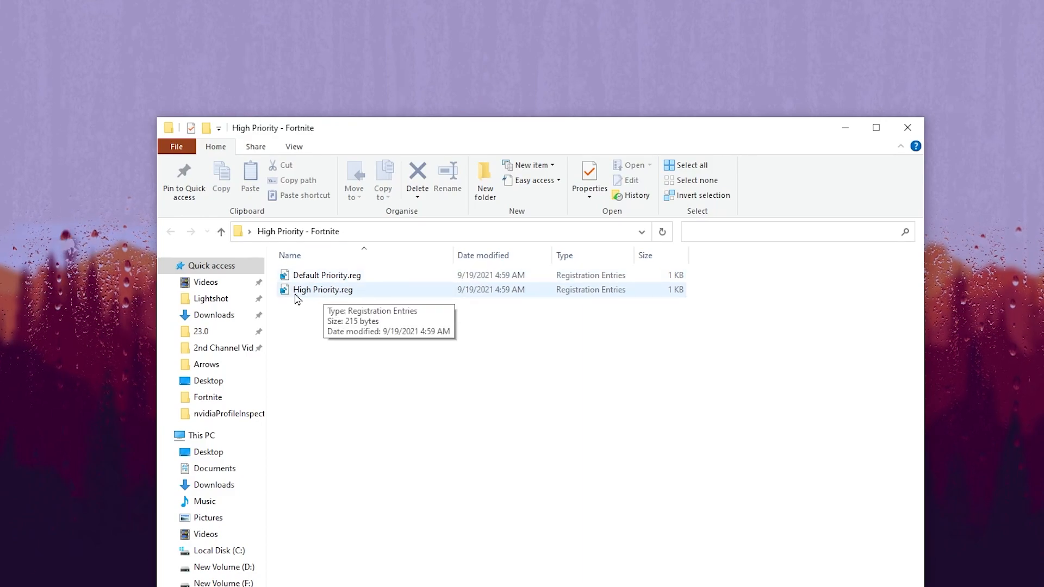
mouse_move(387, 291)
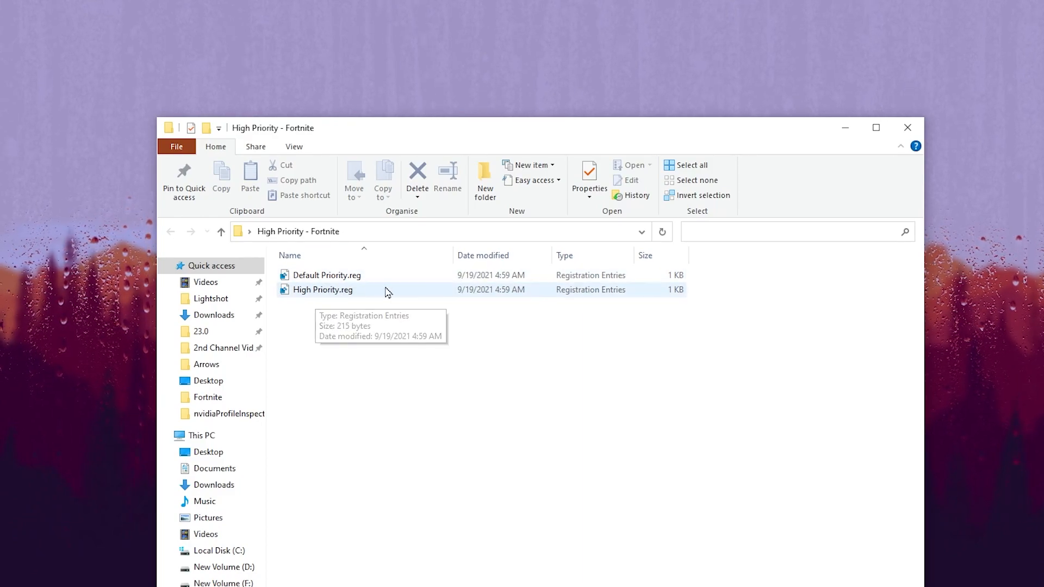
Merge High Priority.reg into the registry and close its folder window
double_click(323, 290)
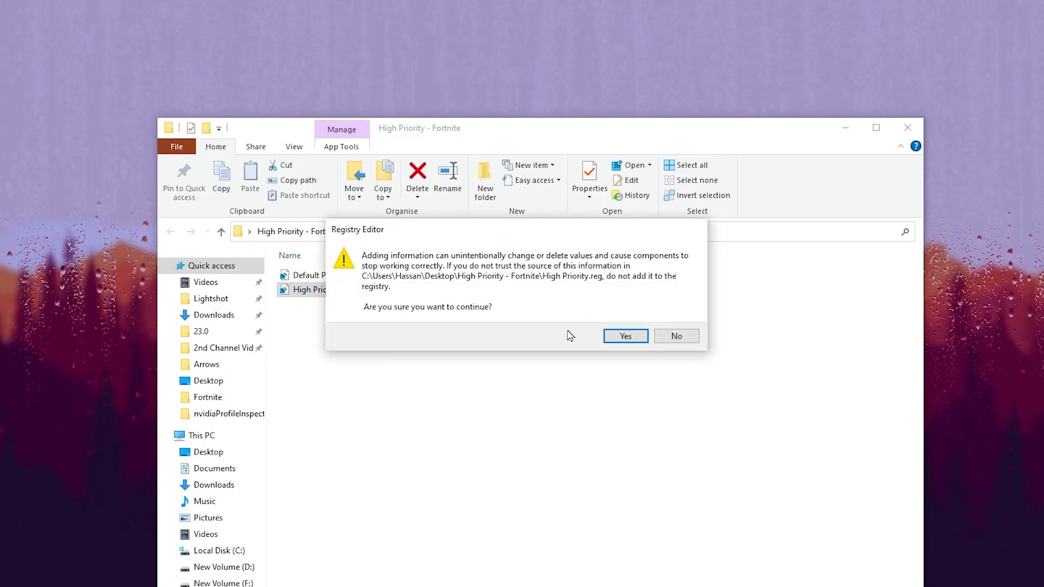
left_click(625, 336)
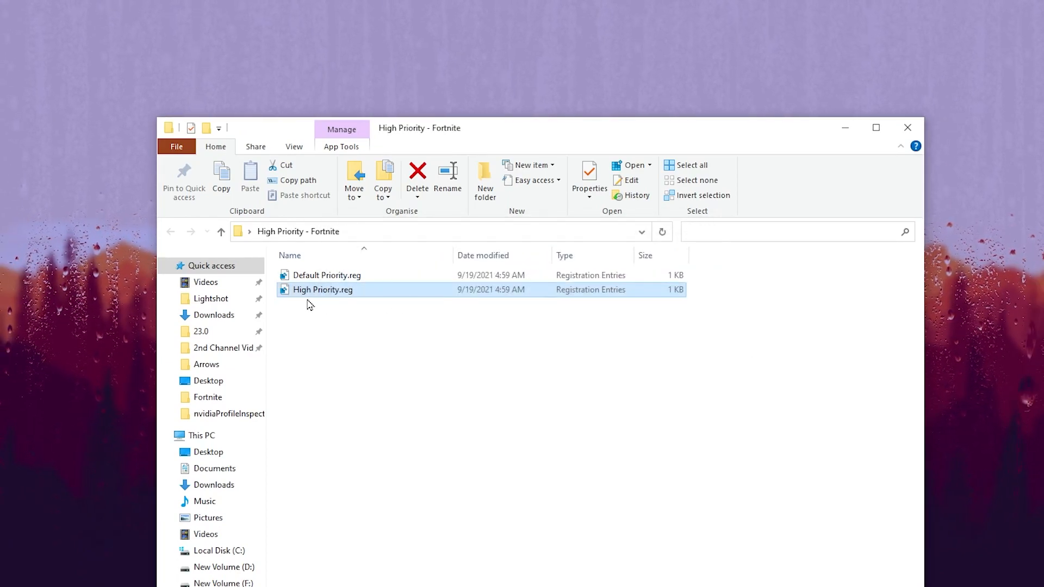
mouse_move(909, 129)
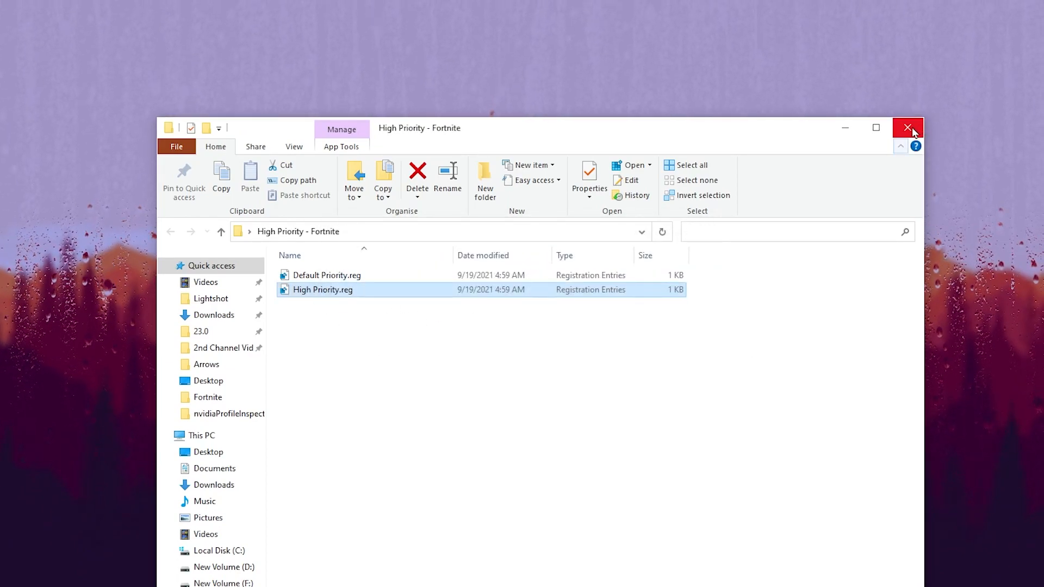
left_click(907, 127)
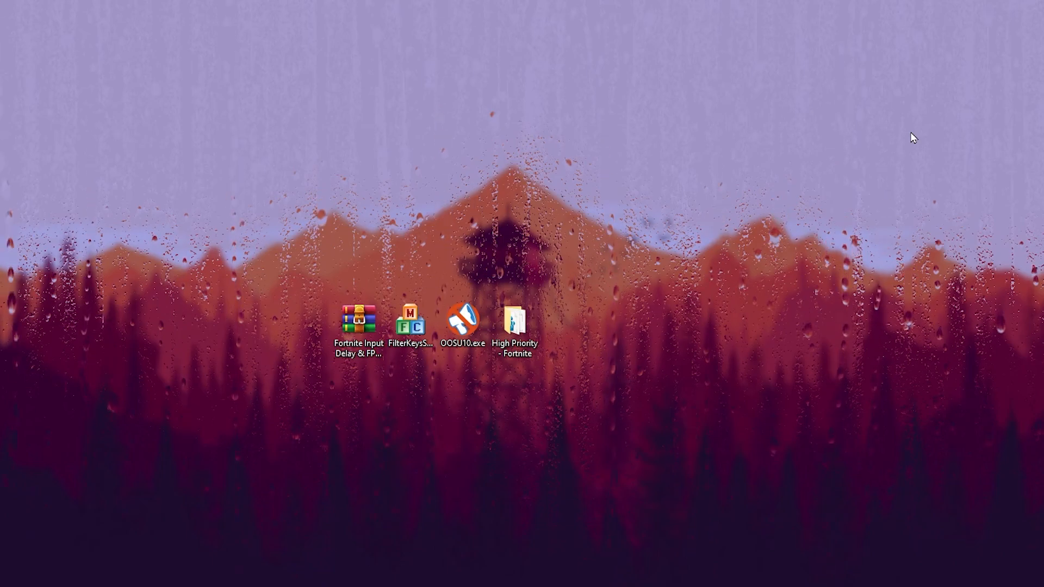
Launch OOSU10.exe from the desktop
left_click(464, 322)
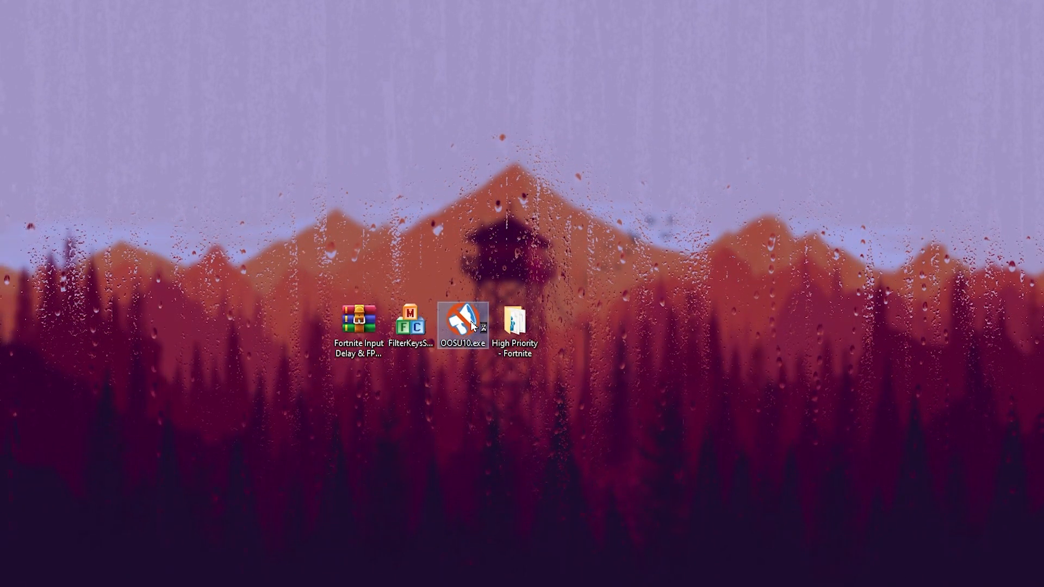
mouse_move(472, 326)
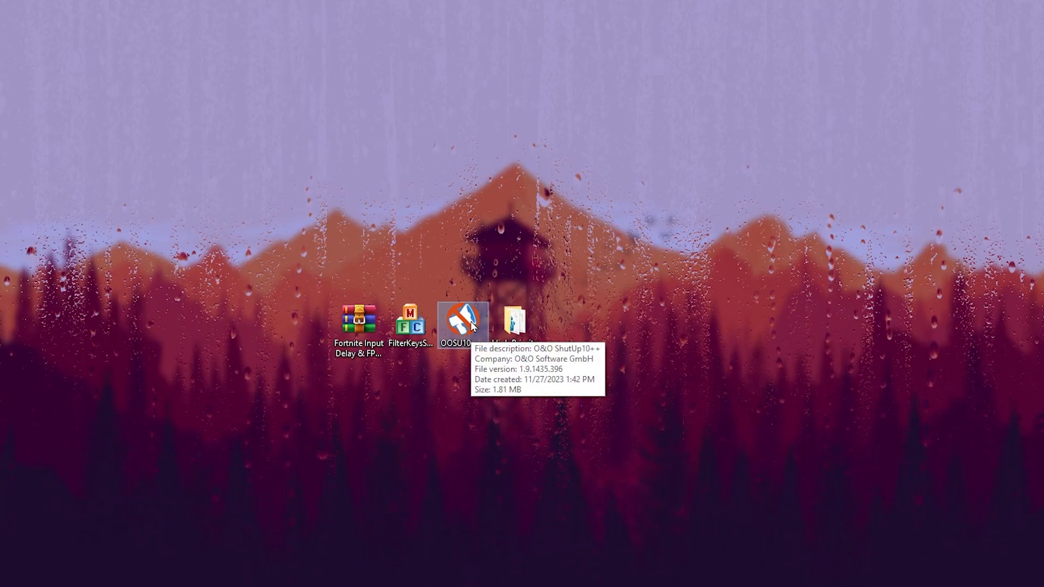
double_click(459, 322)
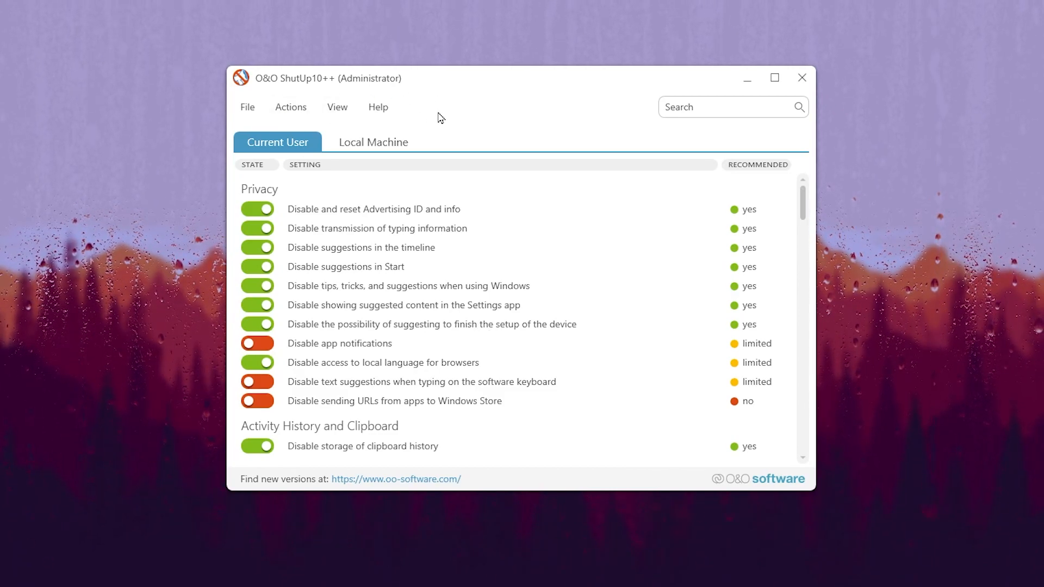
mouse_move(254, 199)
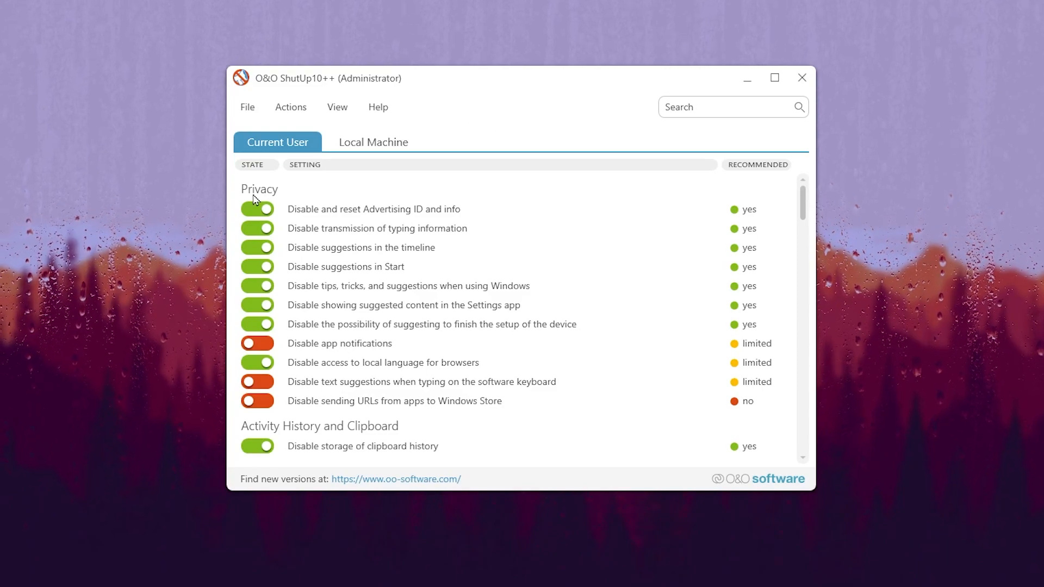
Apply only the recommended ShutUp10++ settings and decline creating a restore point
scroll("down", 3)
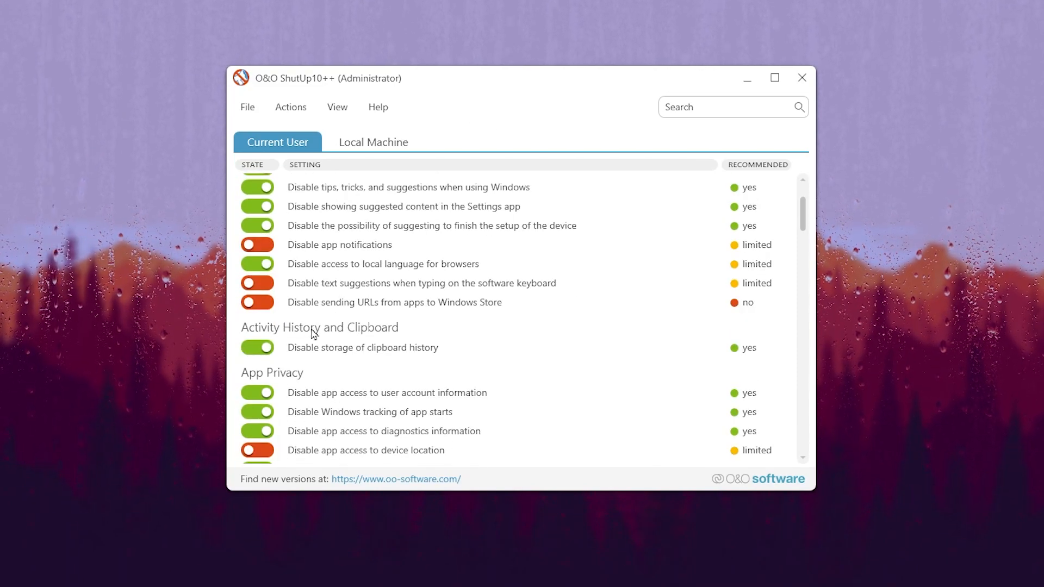
scroll("down", 3)
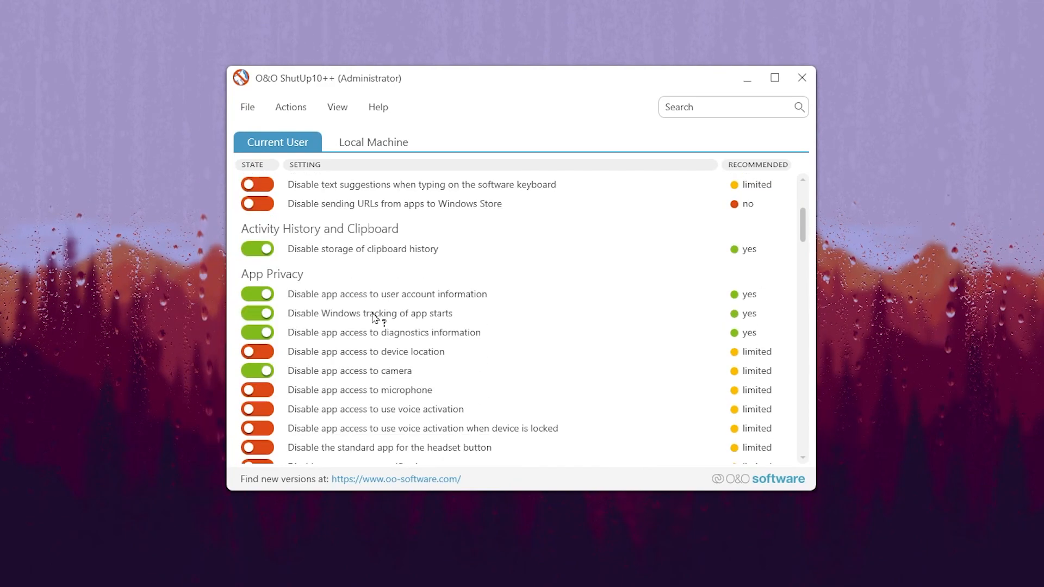
scroll("down", 3)
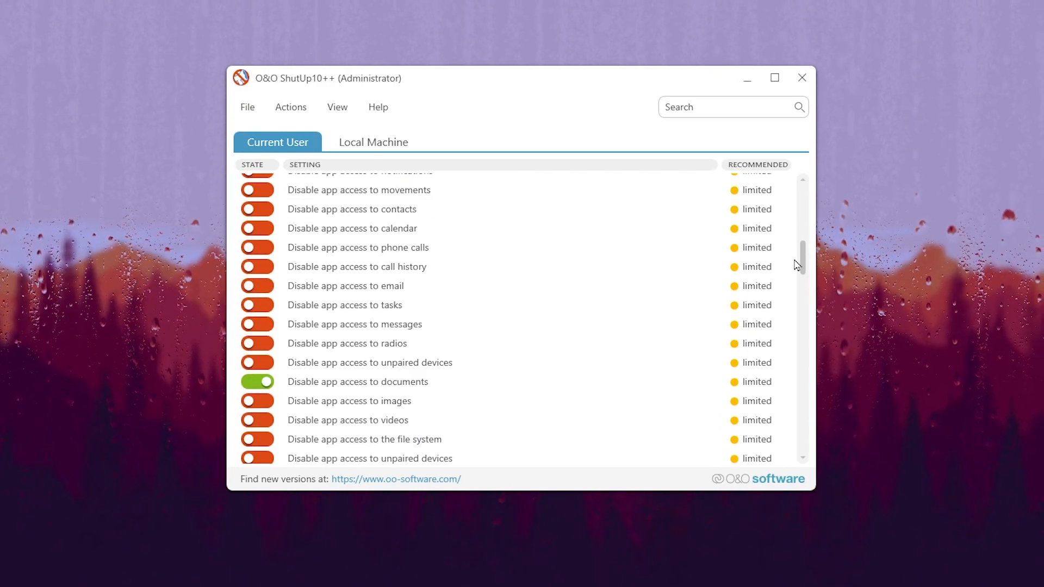
scroll("down", 3)
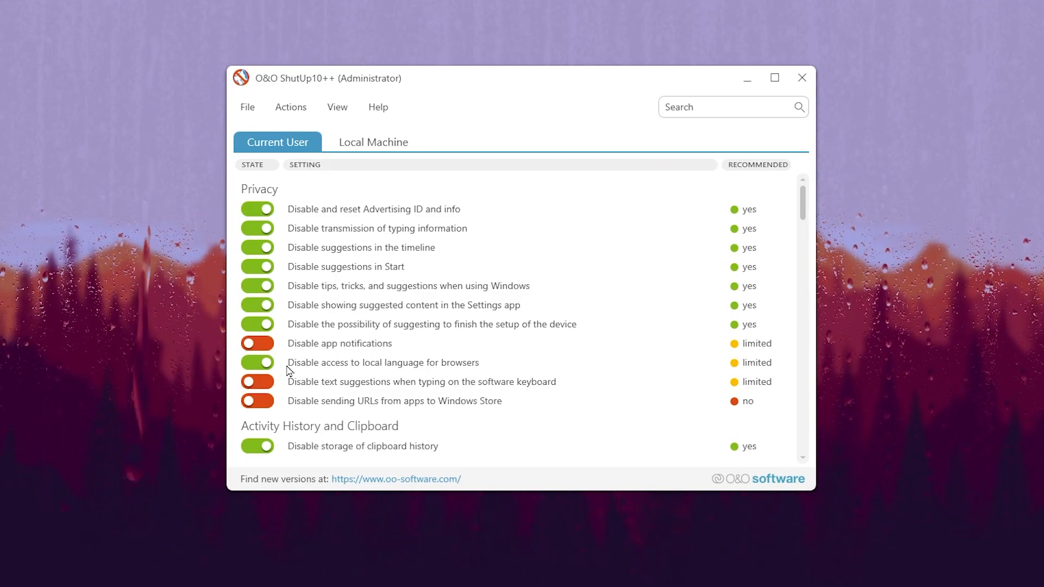
mouse_move(386, 421)
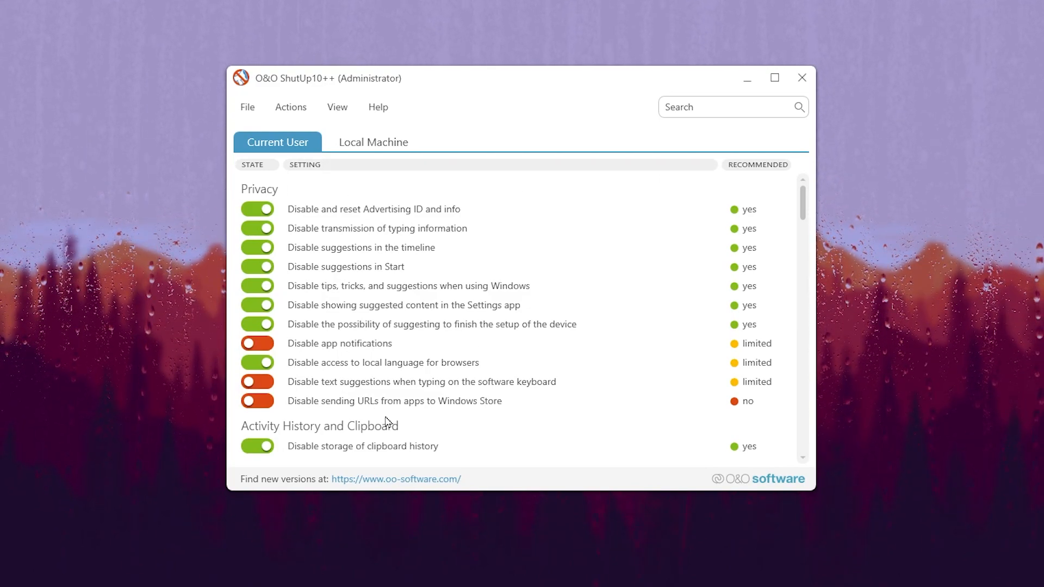
left_click(290, 108)
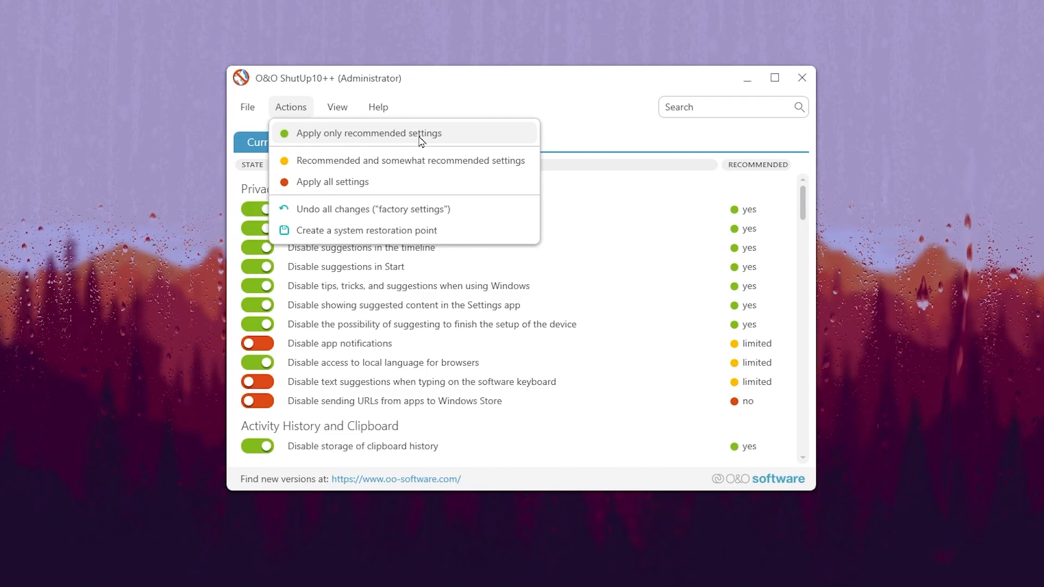
mouse_move(352, 146)
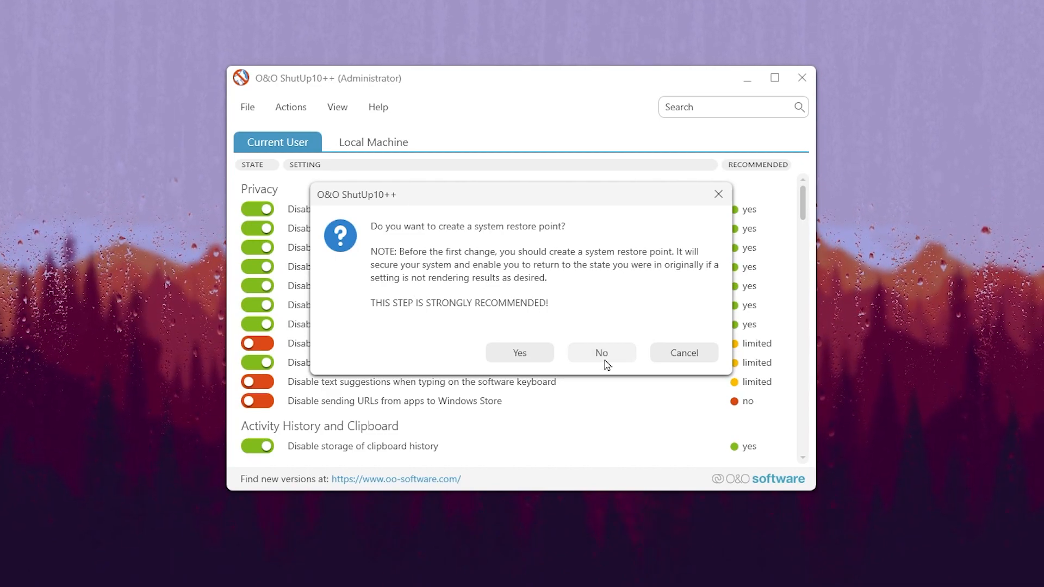
left_click(601, 353)
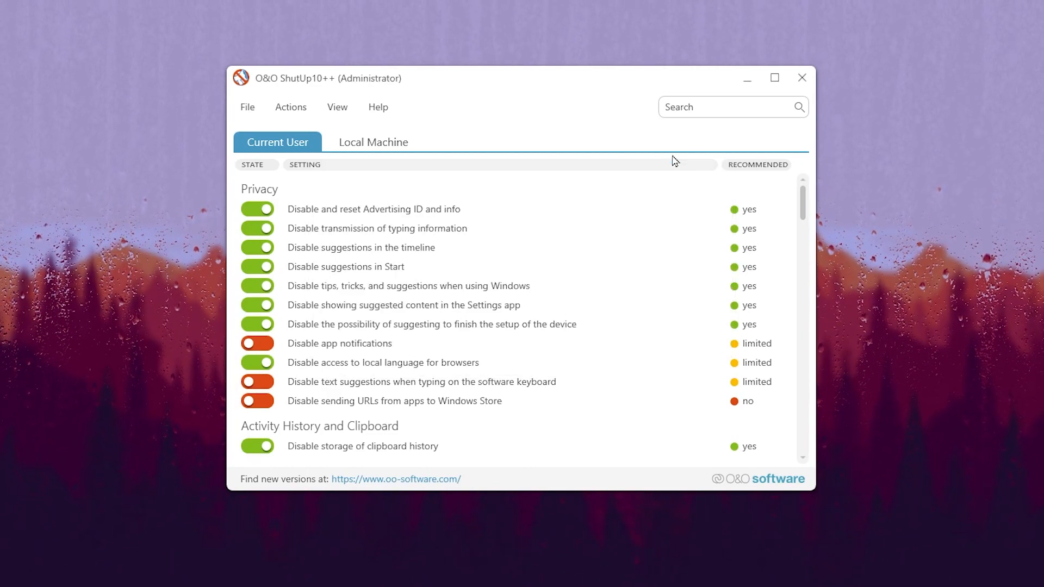
Exit O&O ShutUp10++ and acknowledge its closing message with OK
left_click(802, 77)
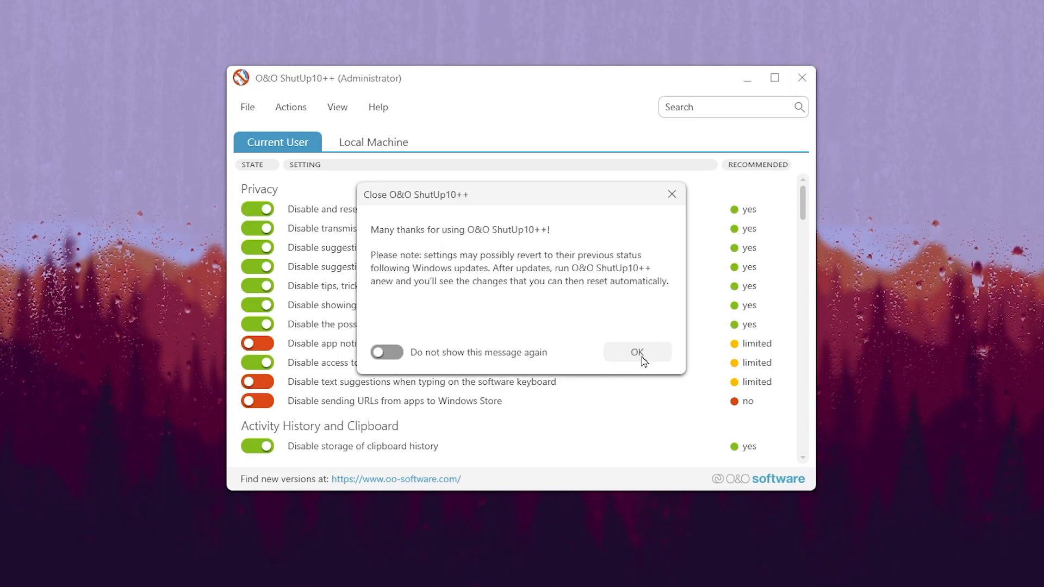
mouse_move(476, 262)
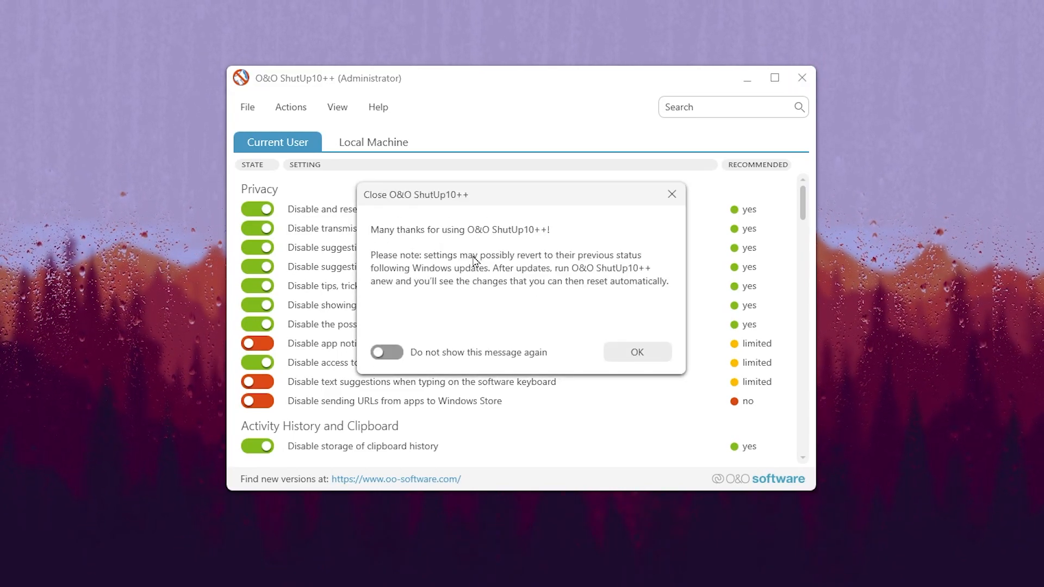
mouse_move(467, 280)
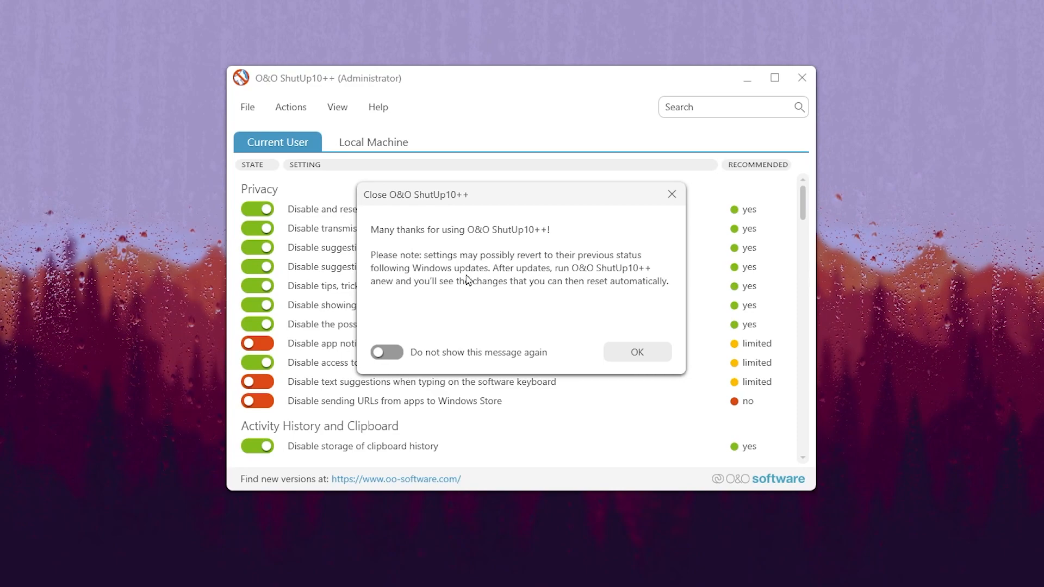
left_click(638, 352)
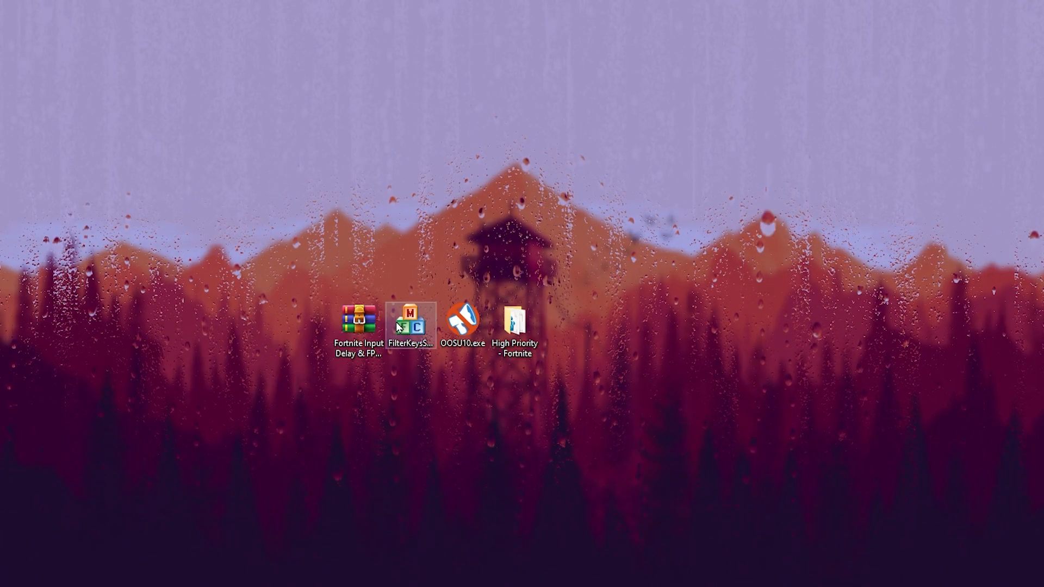
Set FilterKeys Setter to 250 ms delay and 25 ms rate, with On, Confirm activation and Save to registry
double_click(411, 326)
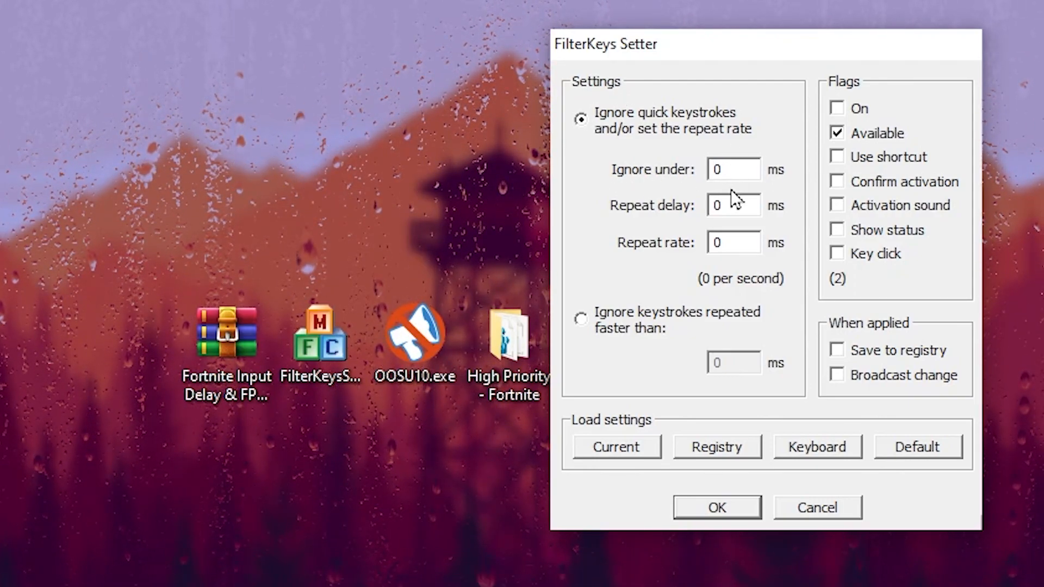
type("2")
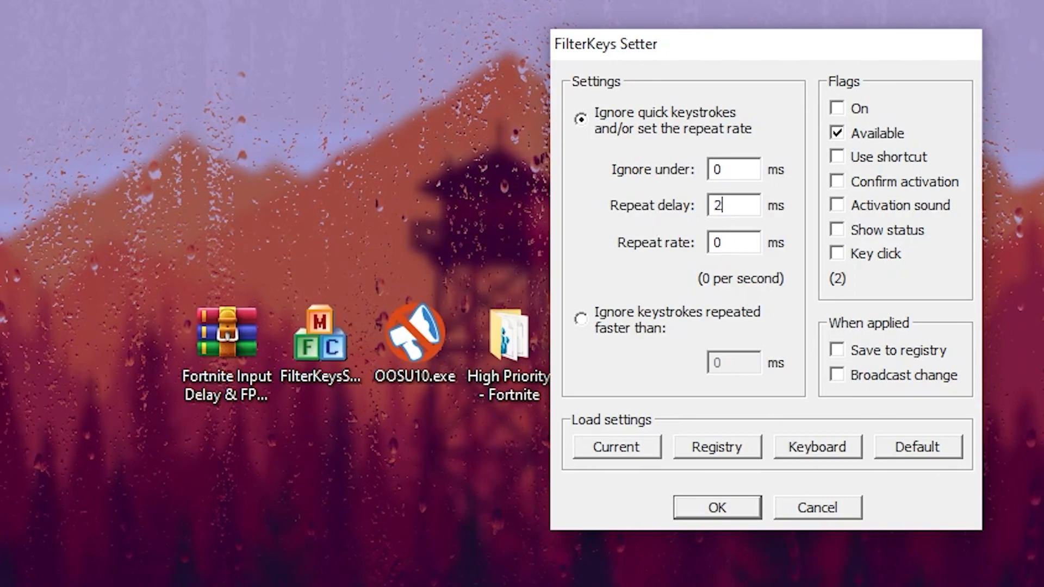
type("50")
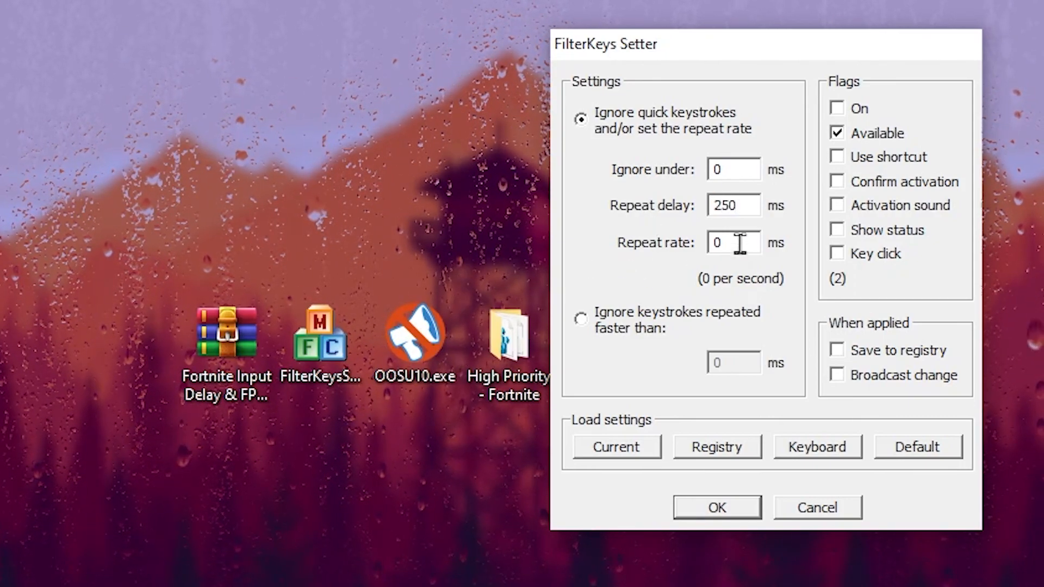
type("25")
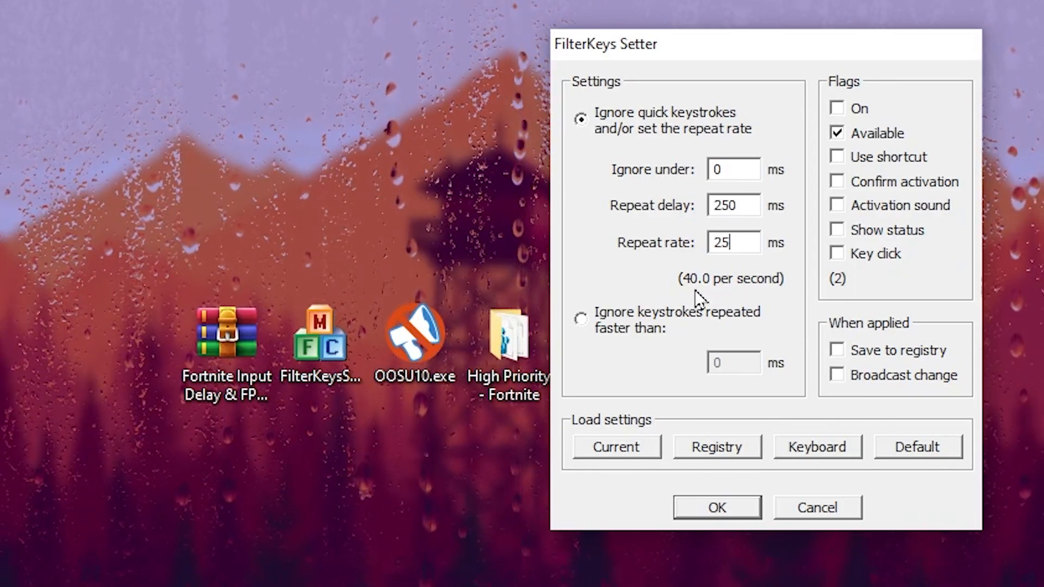
mouse_move(682, 287)
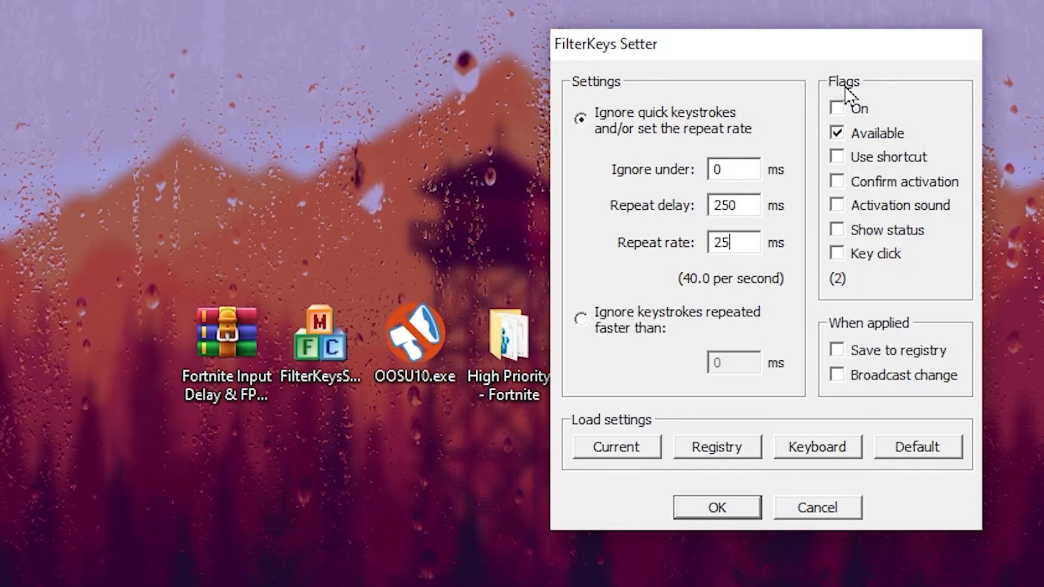
left_click(837, 109)
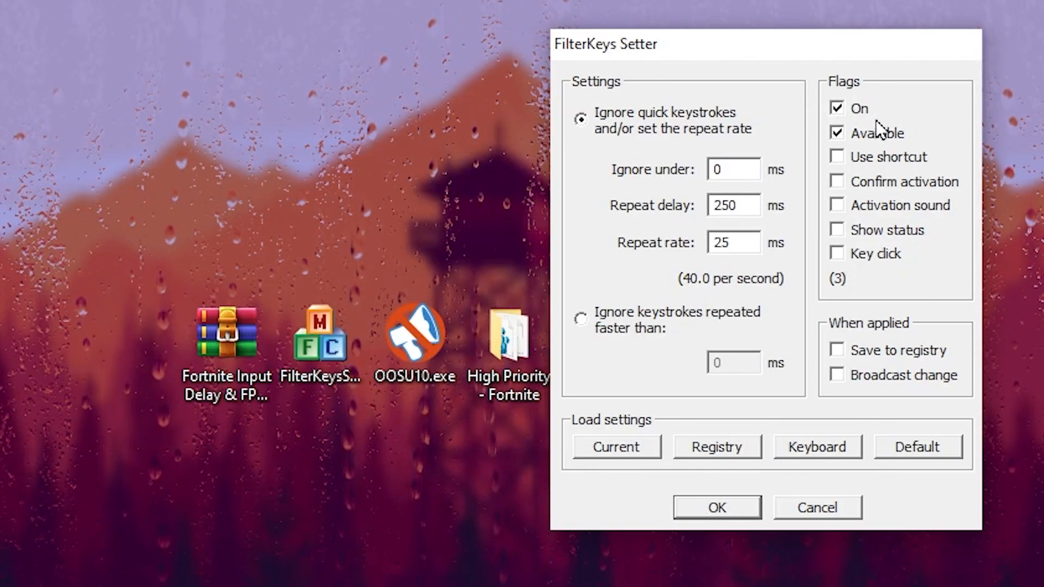
mouse_move(946, 146)
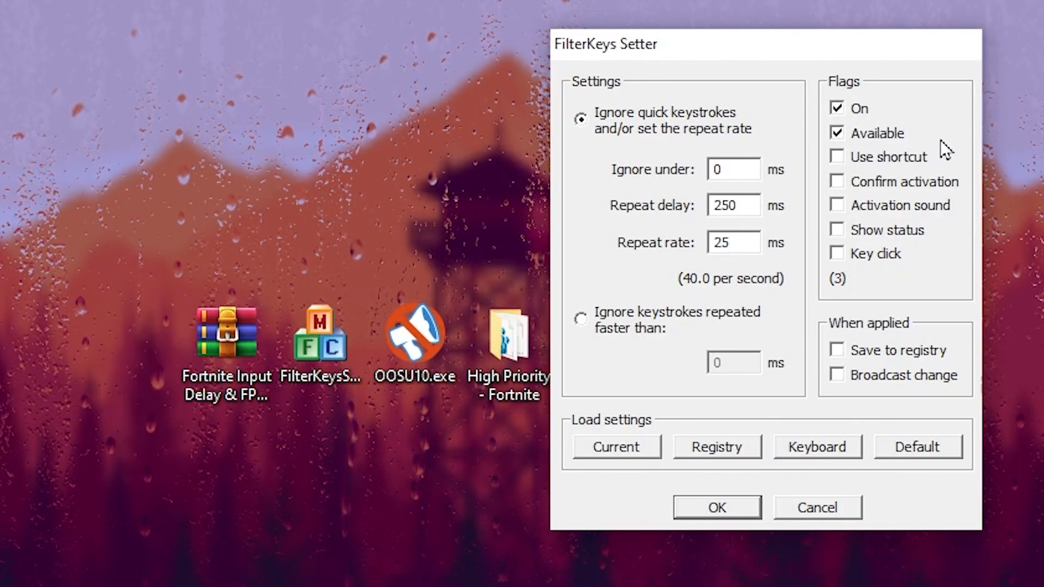
left_click(837, 181)
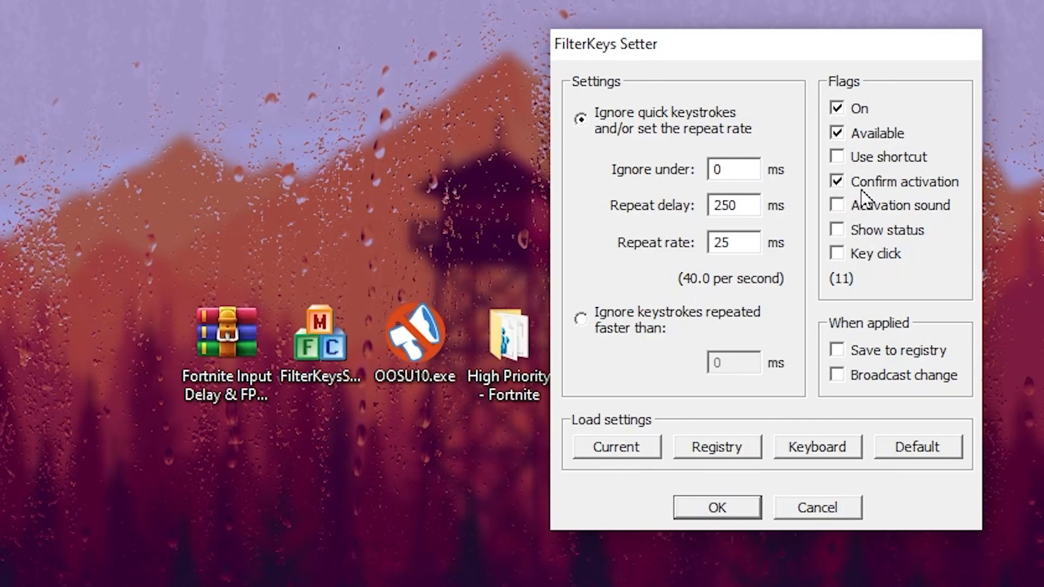
mouse_move(816, 271)
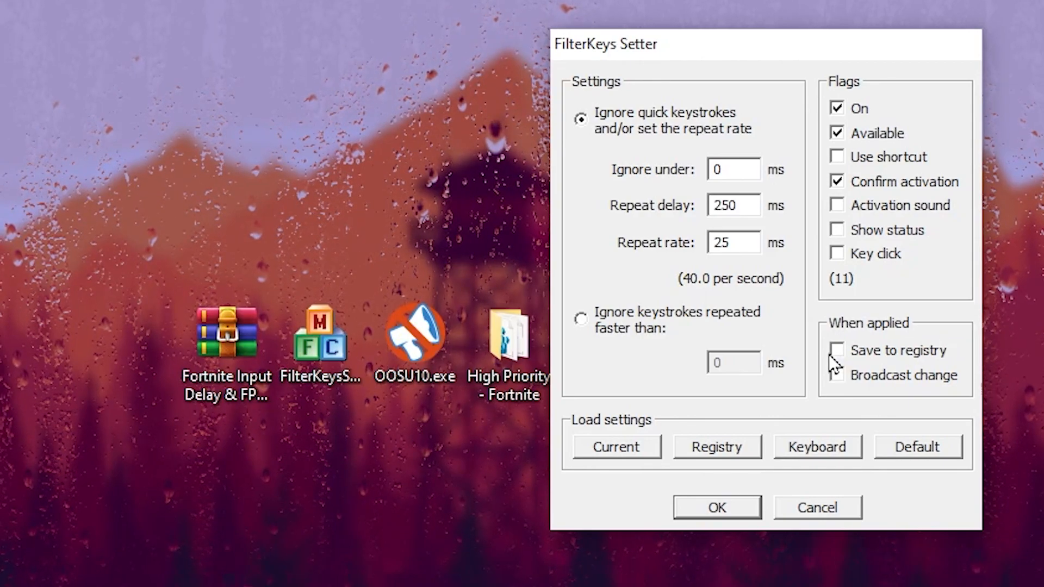
left_click(837, 350)
type("de")
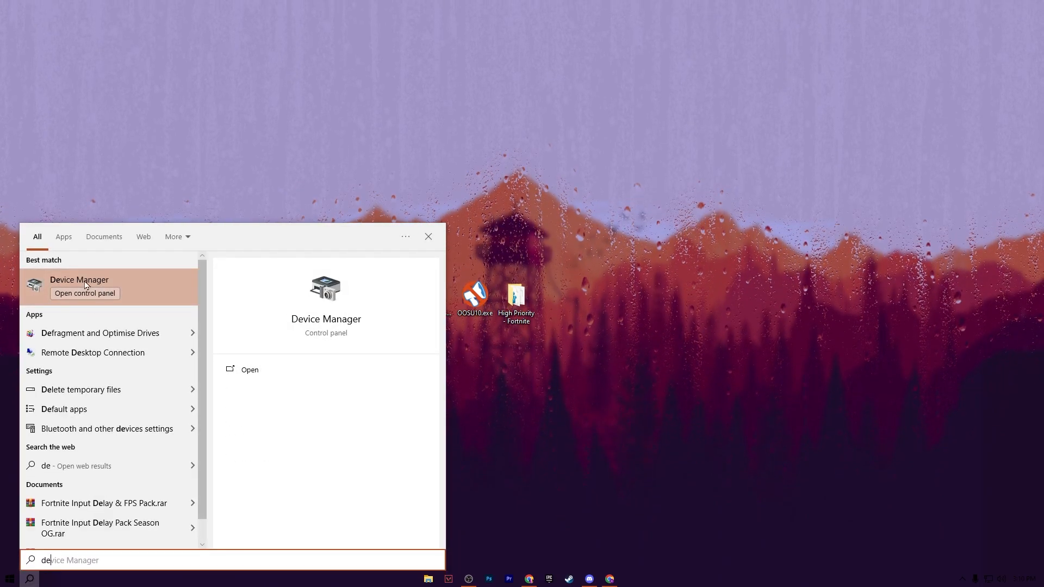
Open Device Manager from the Windows search results
left_click(80, 280)
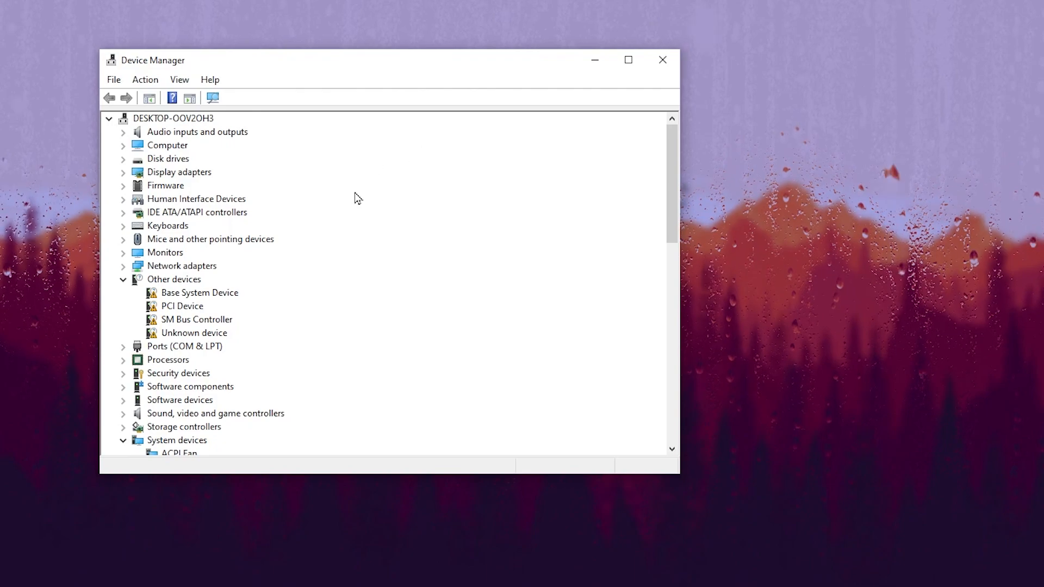
Scroll the device tree down to System devices and High precision event timer
scroll("down", 3)
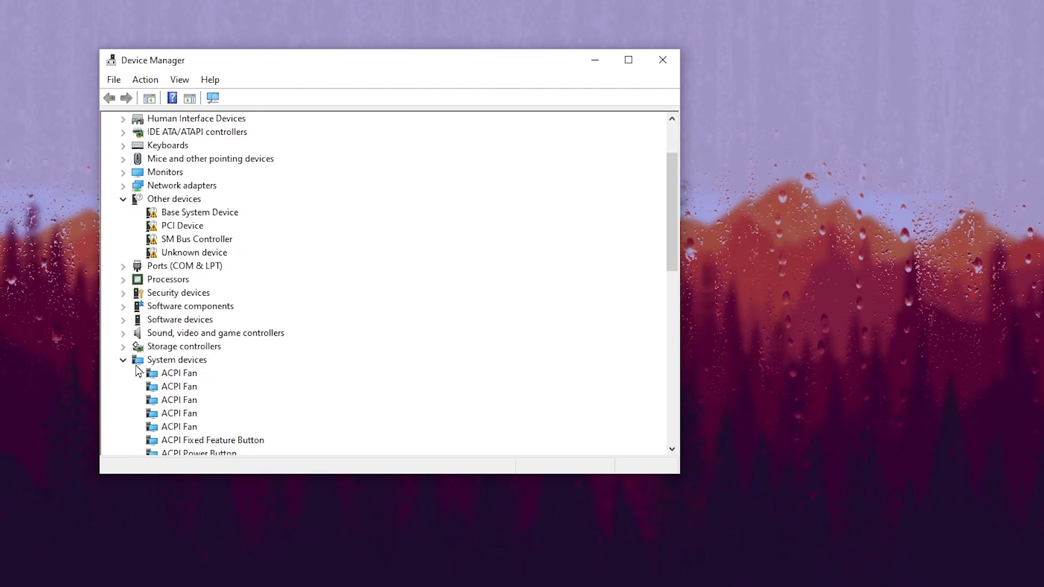
scroll("down", 3)
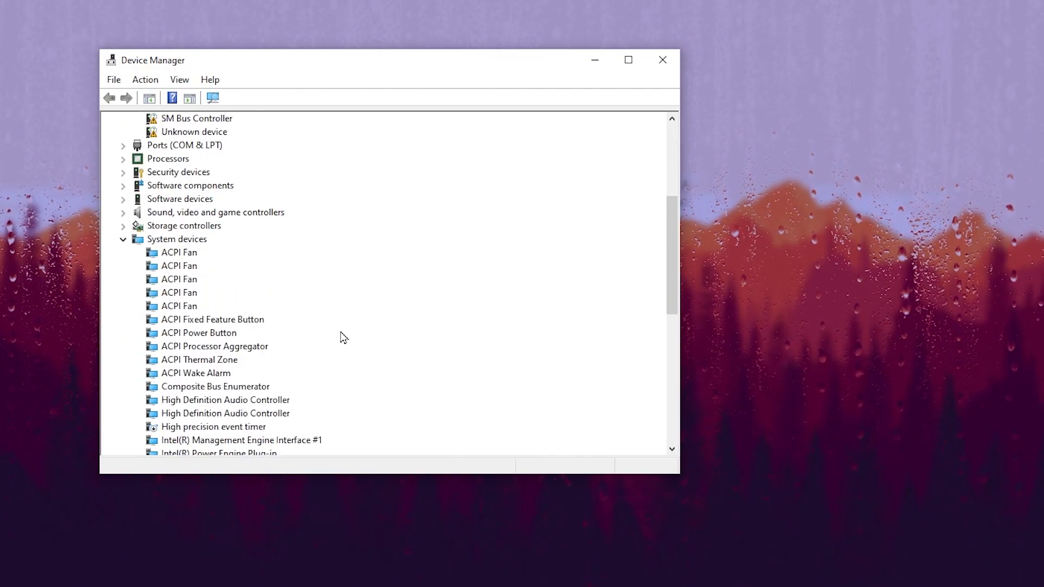
scroll("down", 3)
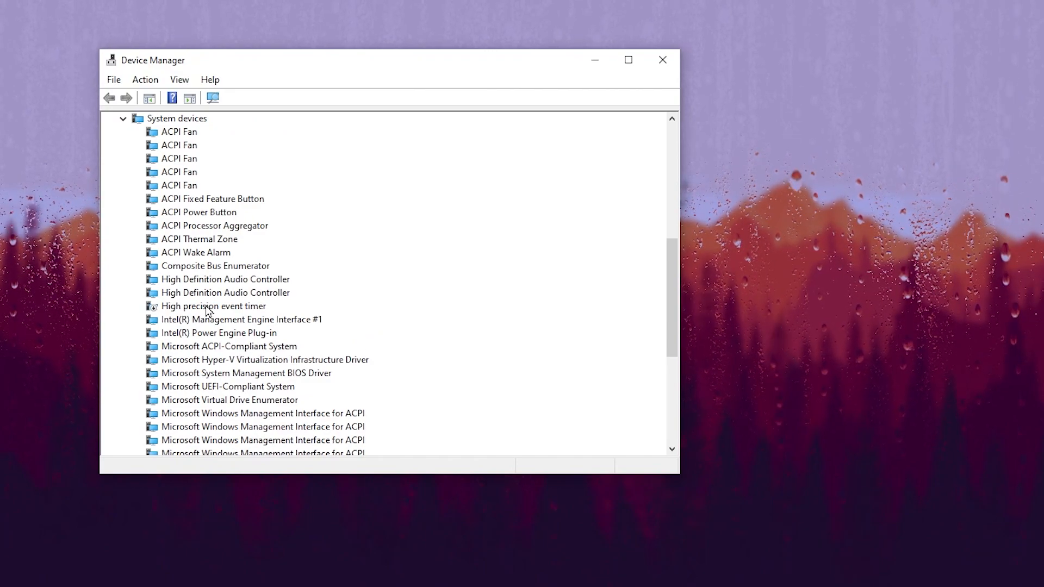
mouse_move(224, 318)
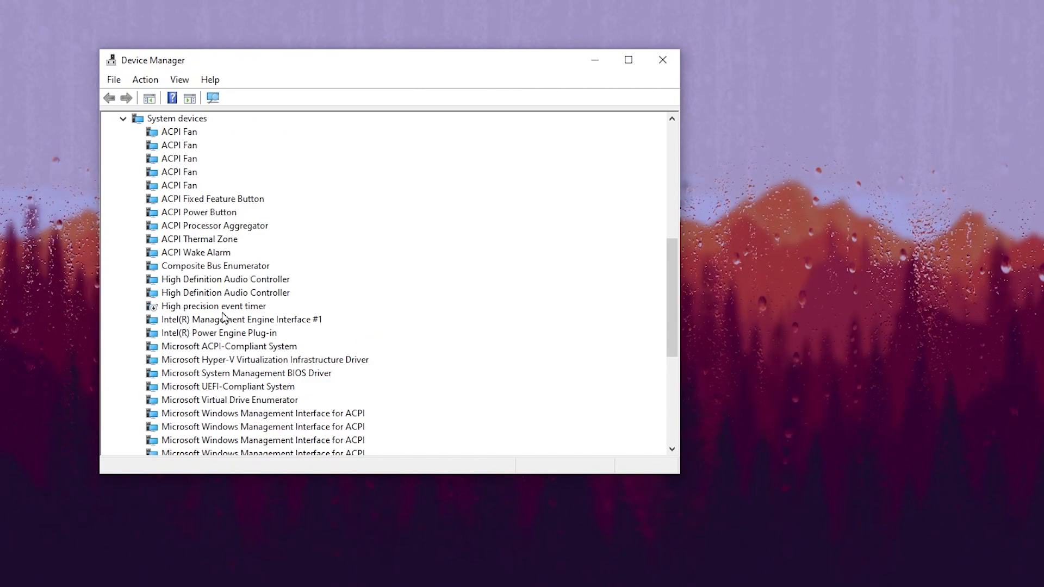
mouse_move(175, 310)
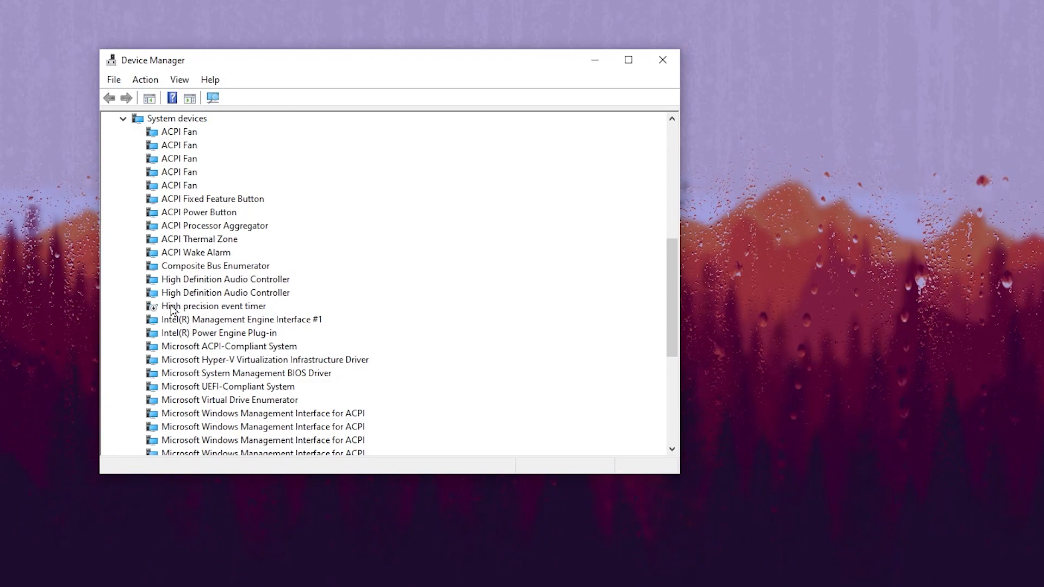
mouse_move(216, 316)
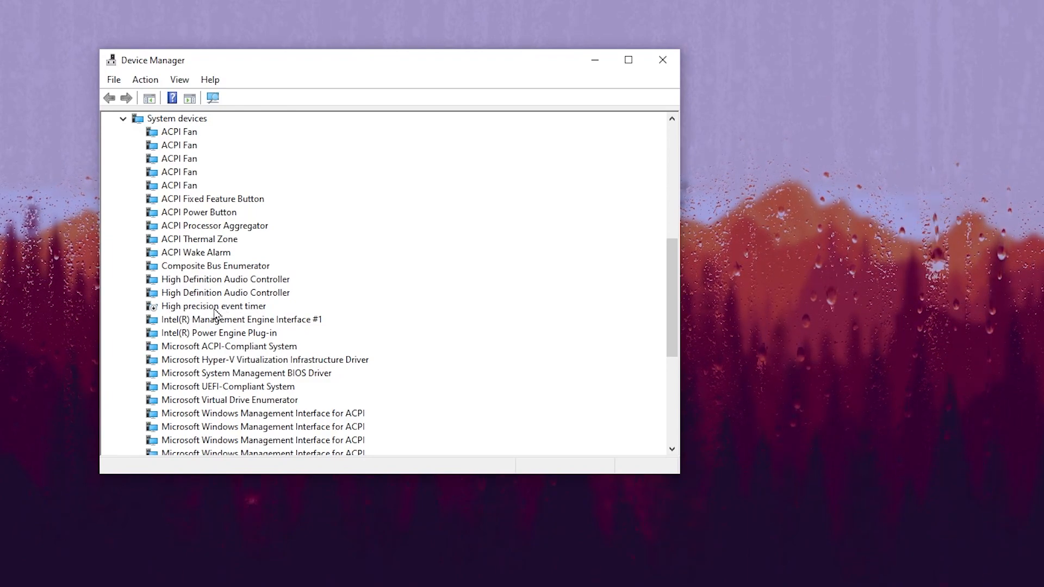
mouse_move(202, 310)
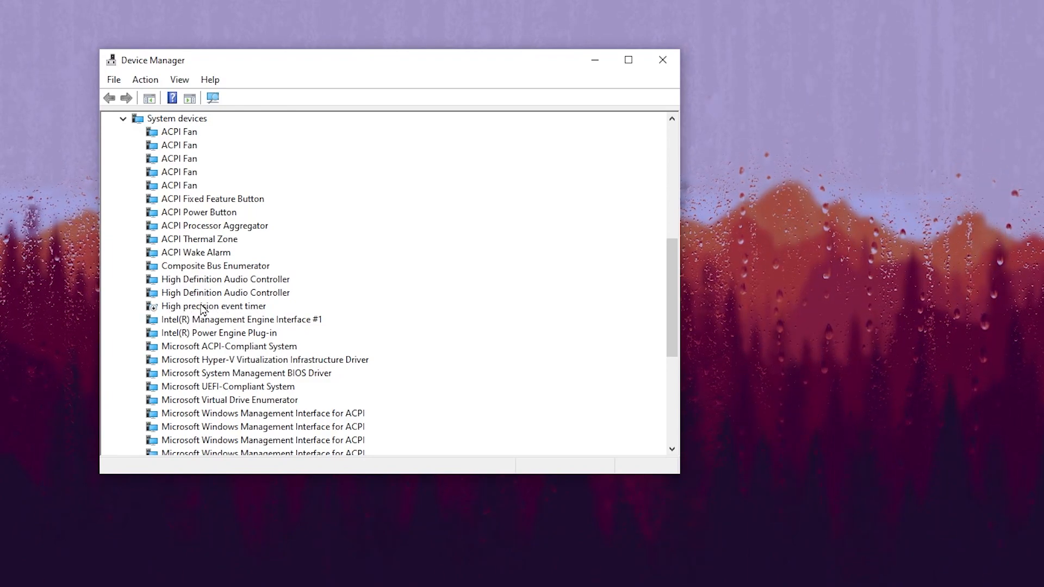
mouse_move(259, 314)
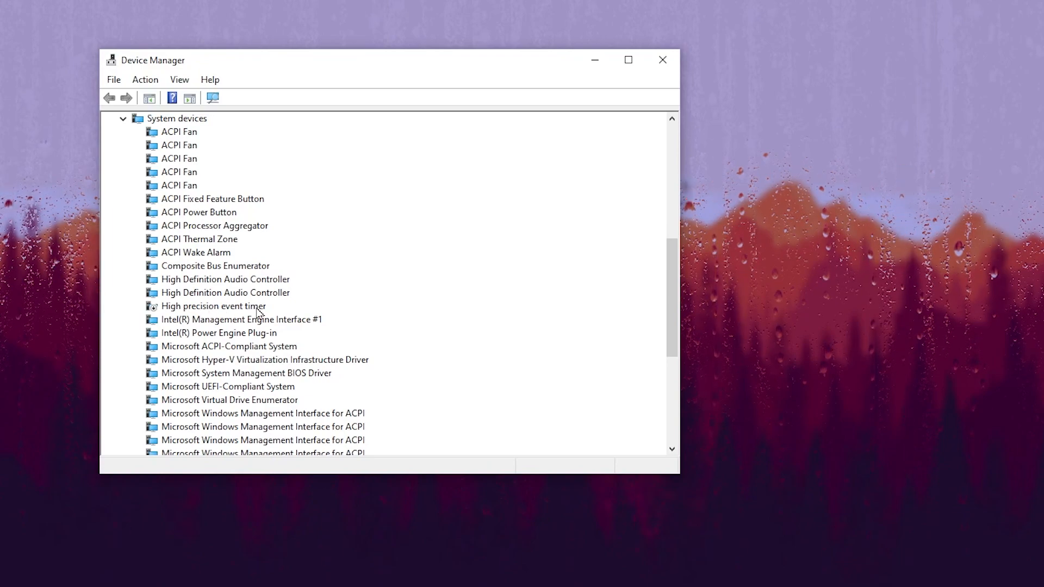
Confirm High precision event timer is disabled, then close Device Manager
right_click(213, 306)
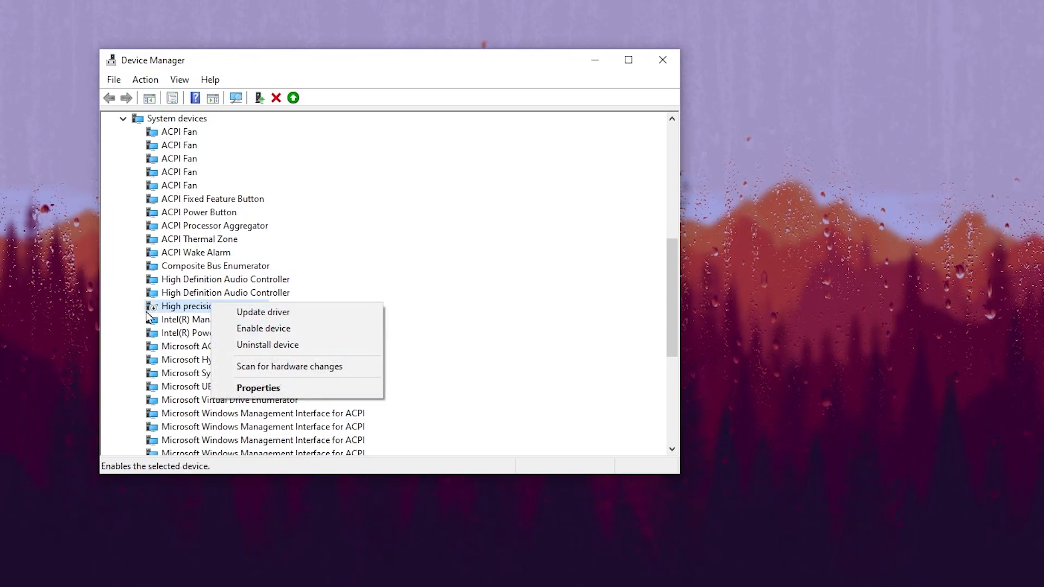
mouse_move(177, 320)
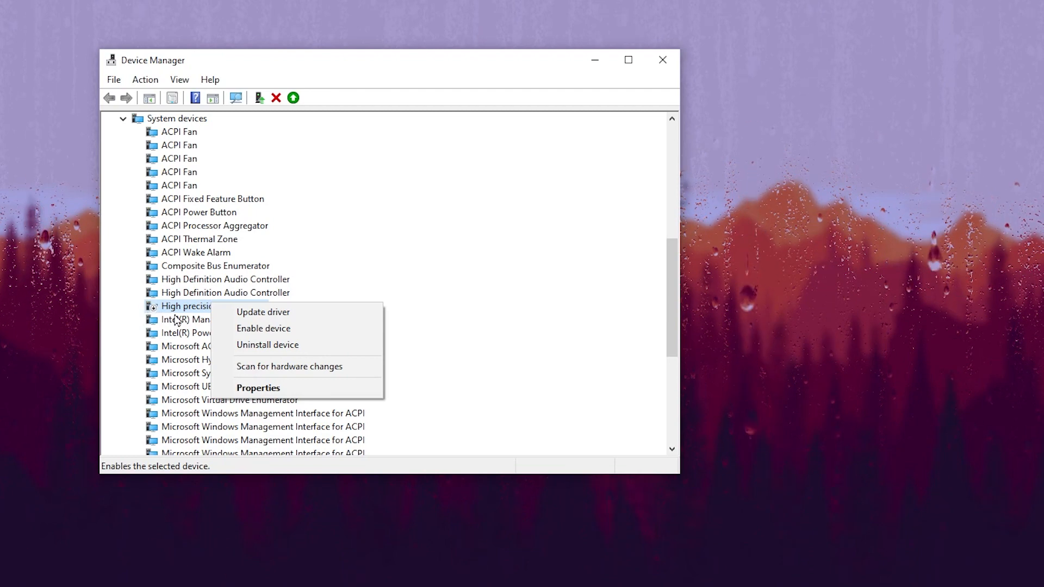
left_click(663, 60)
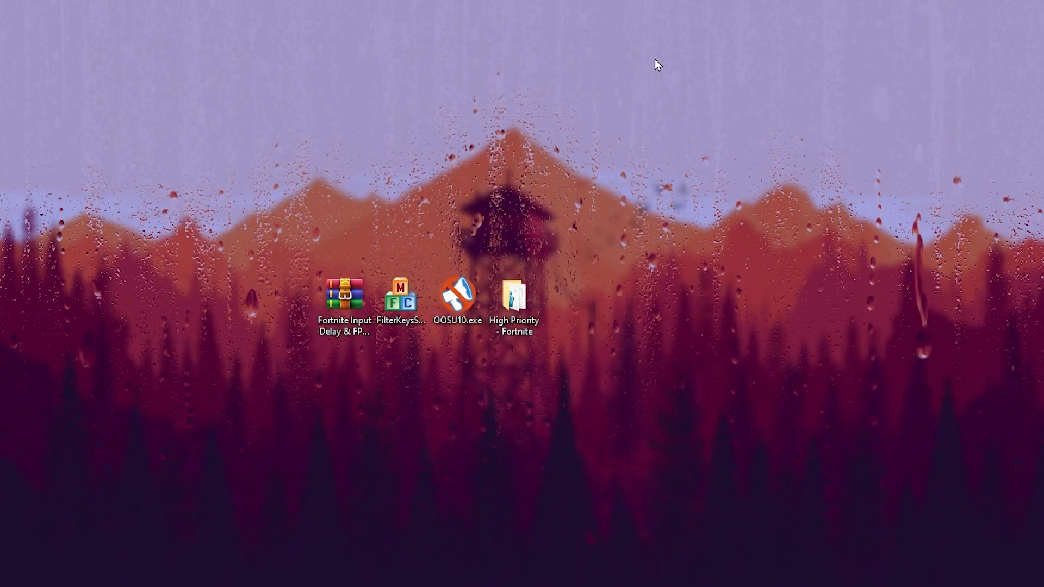